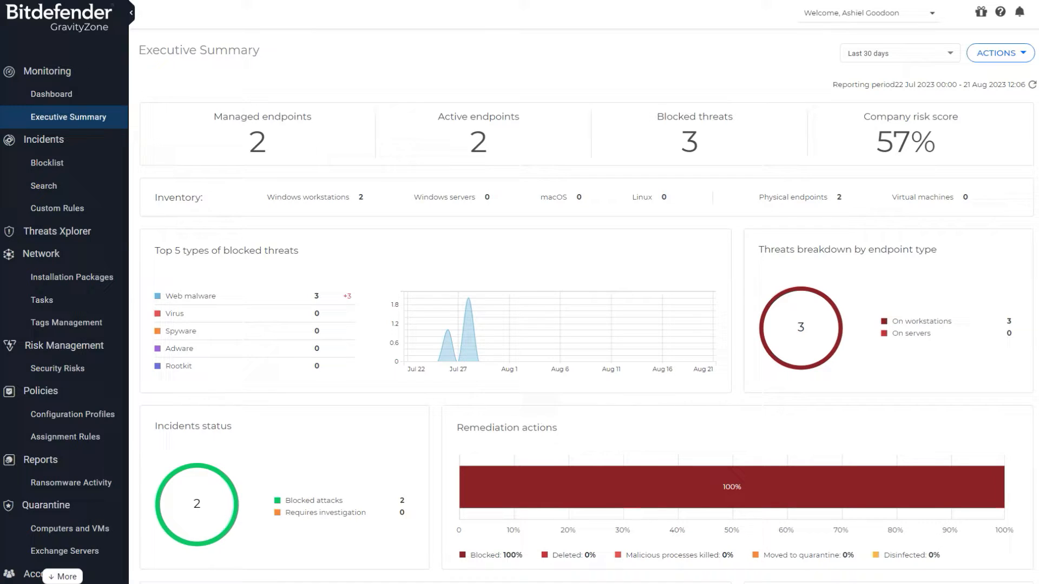
pyautogui.moveTo(115, 403)
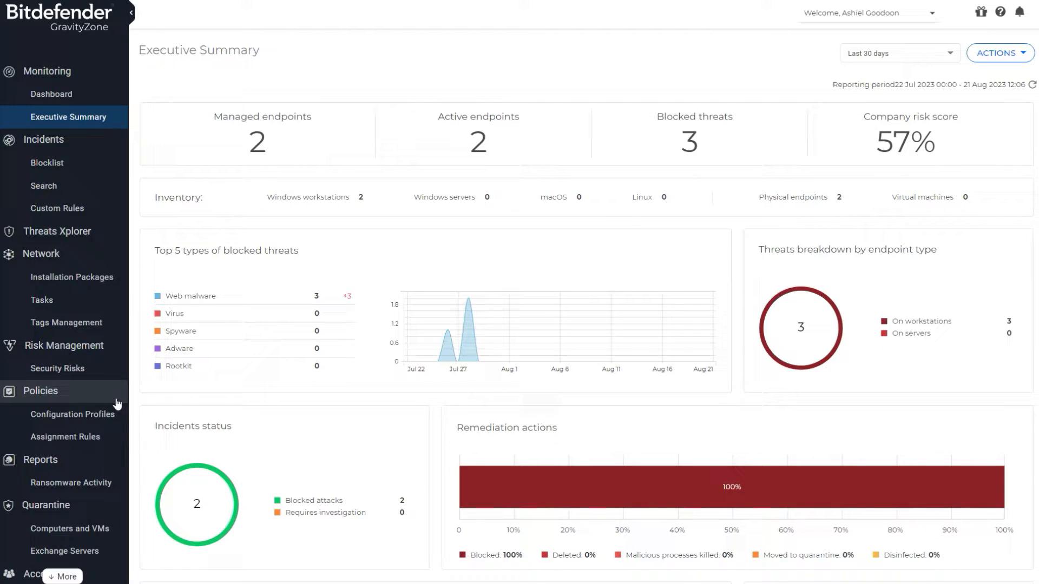
pyautogui.moveTo(98, 399)
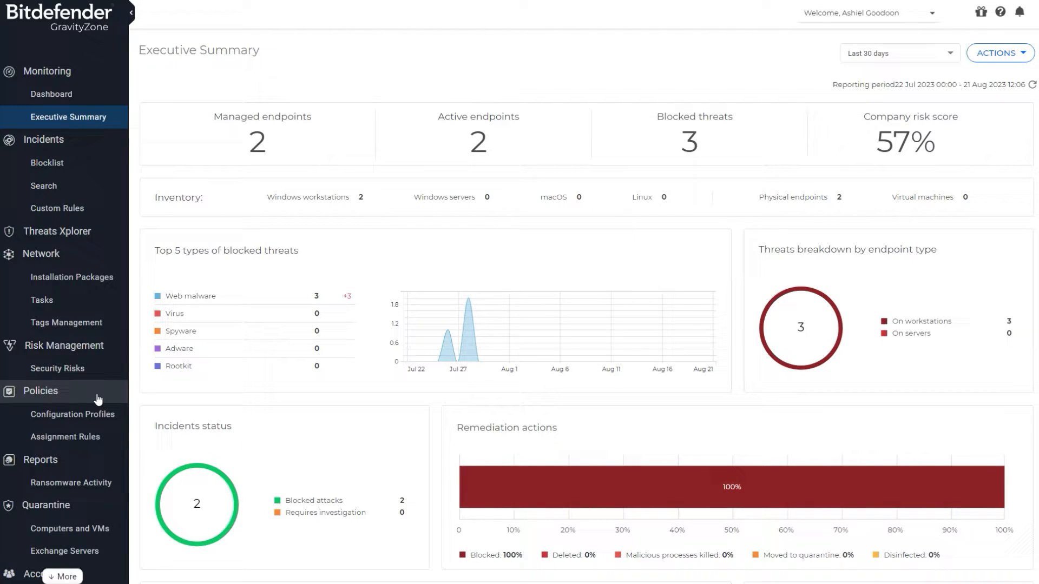
# Step: Create a new policy from the Policies list and expand its Antimalware sections
pyautogui.click(40, 390)
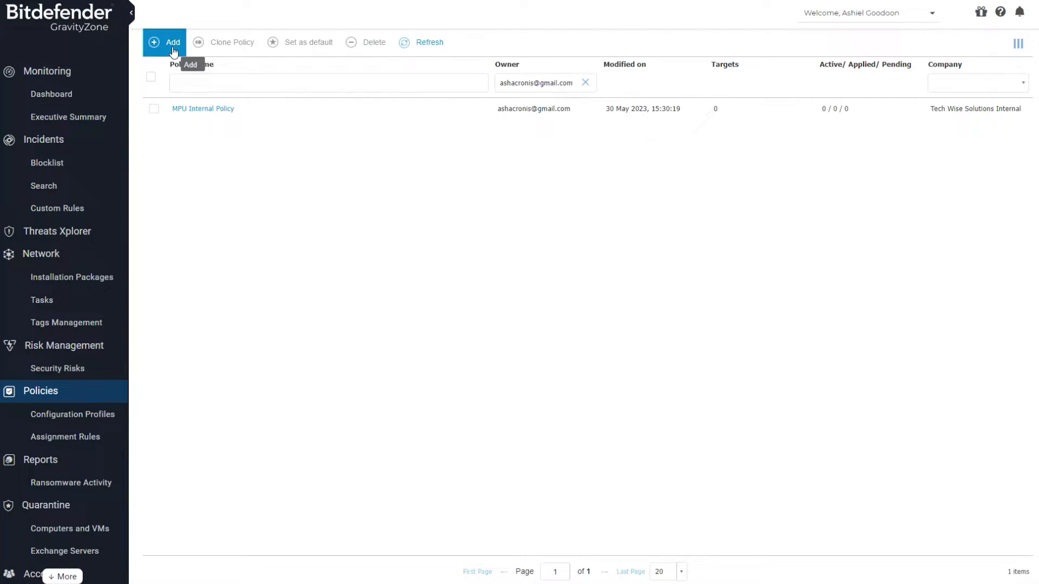
pyautogui.click(171, 42)
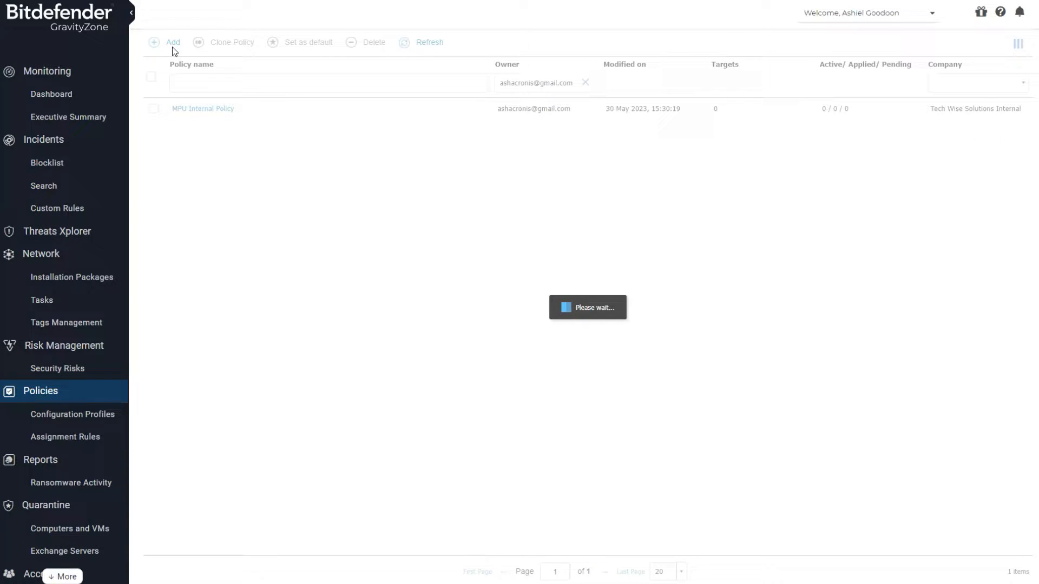
pyautogui.click(173, 42)
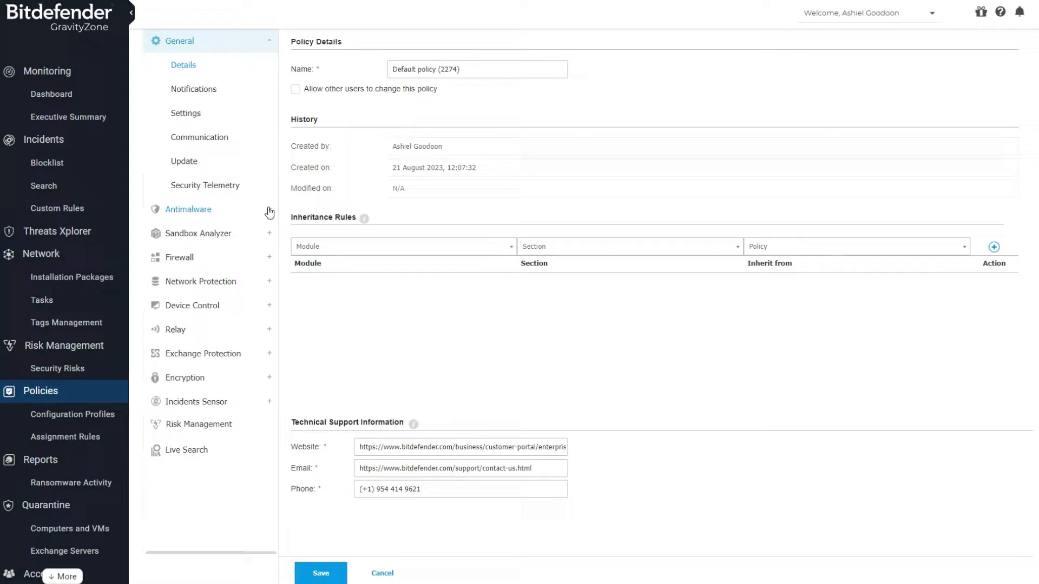
pyautogui.click(188, 208)
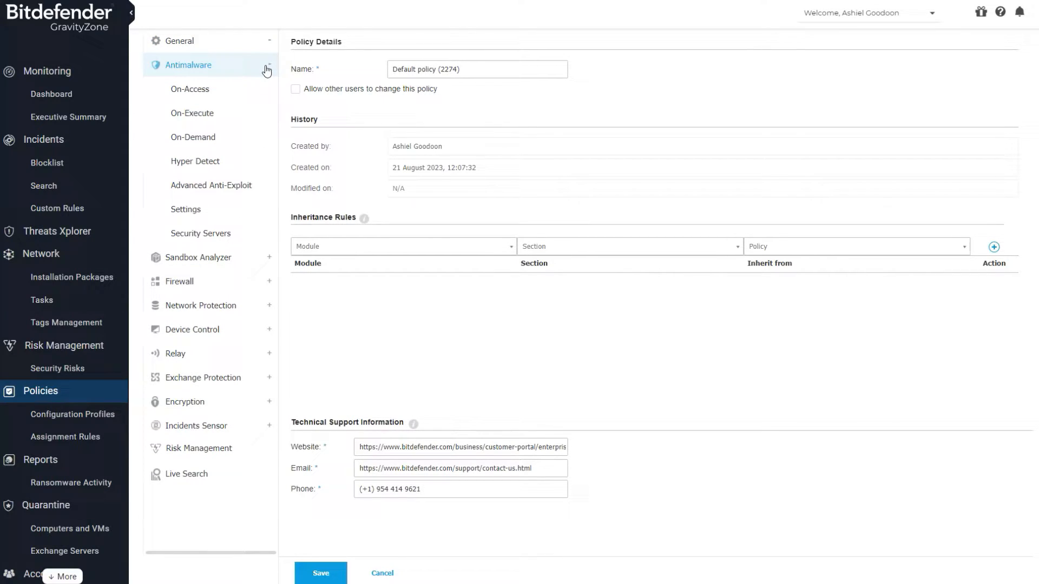
# Step: Enable Ransomware Vaccine under Antimalware On-Access settings
pyautogui.click(190, 89)
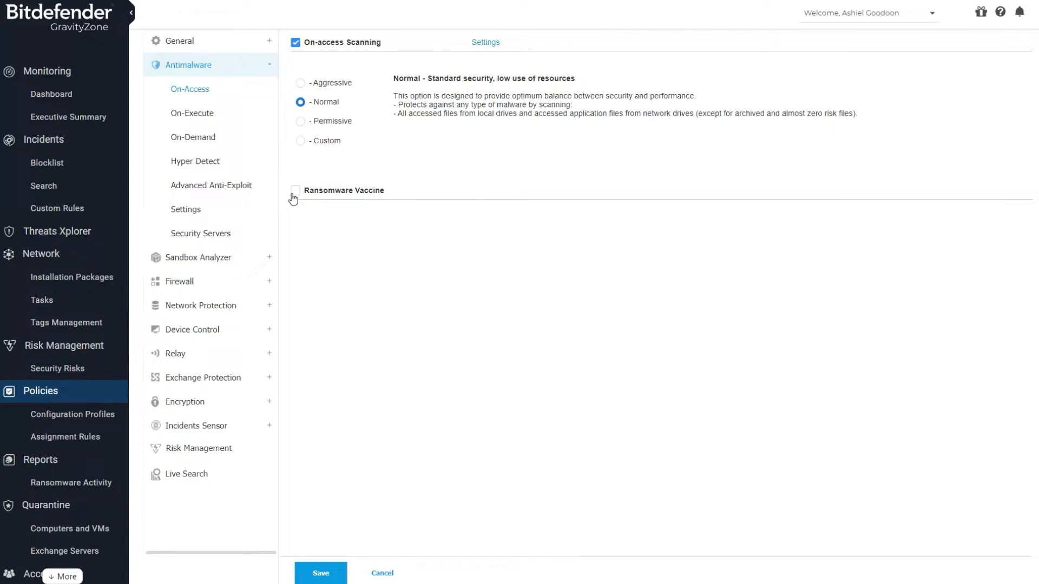
pyautogui.click(295, 193)
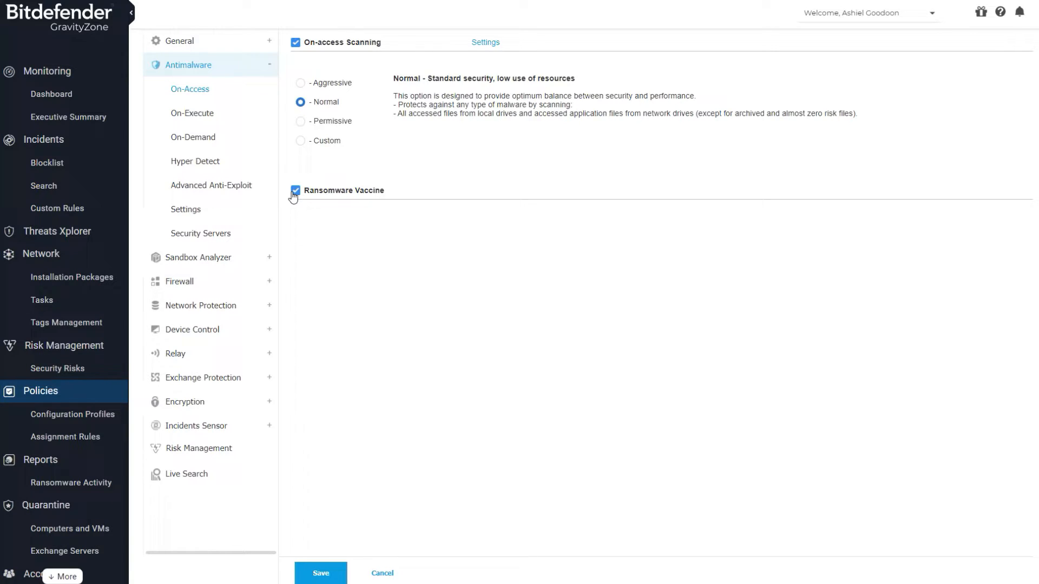
pyautogui.moveTo(423, 193)
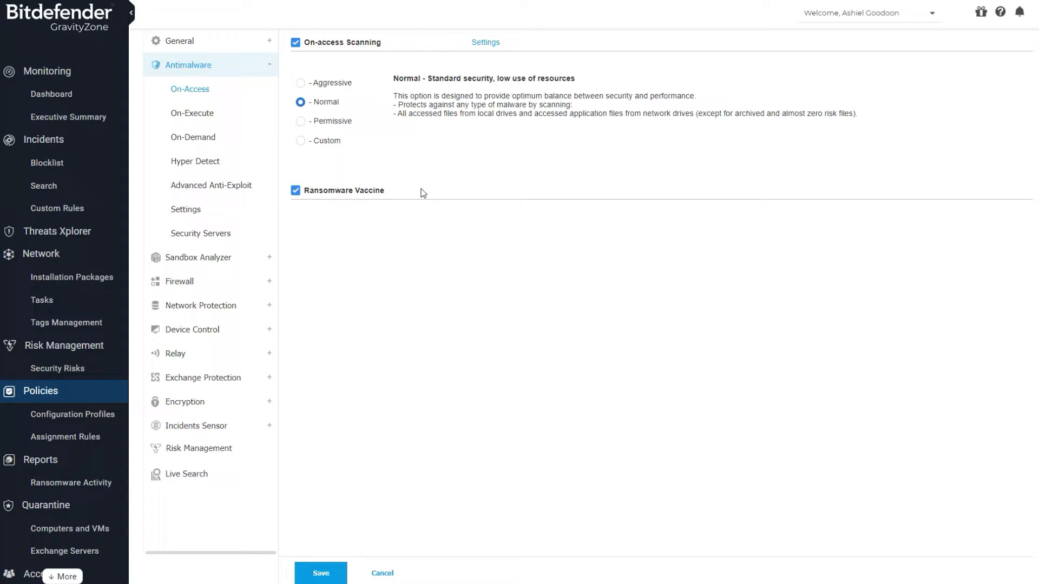
pyautogui.moveTo(332, 563)
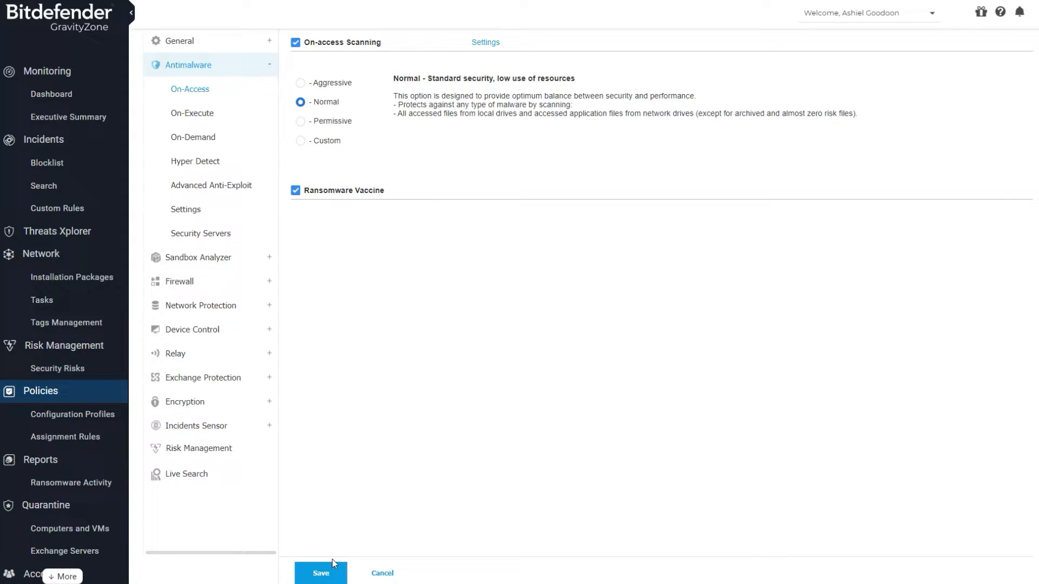
# Step: Save Default policy (2274) and reopen it from the policies list
pyautogui.click(320, 572)
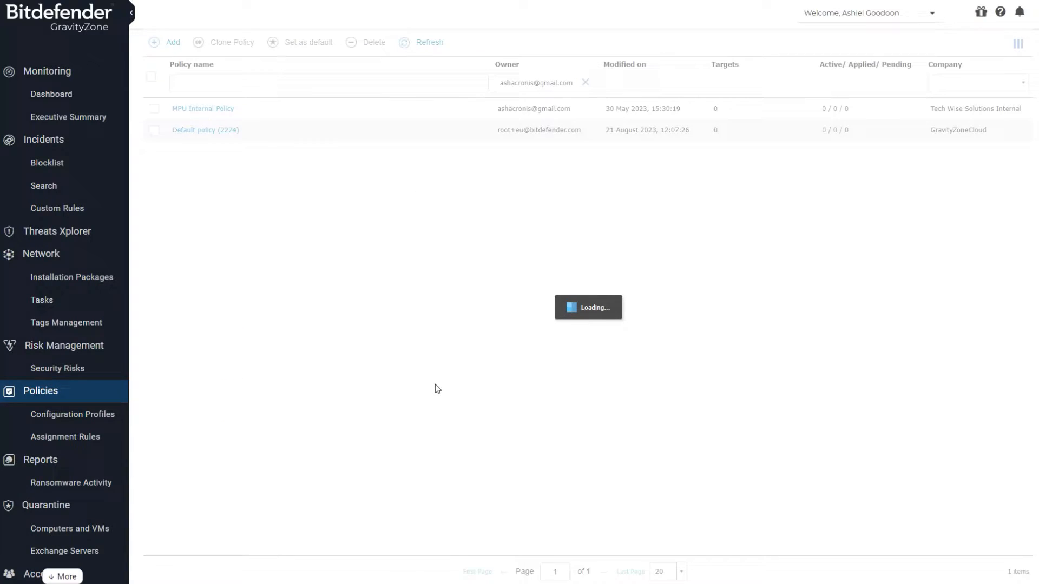
pyautogui.click(428, 42)
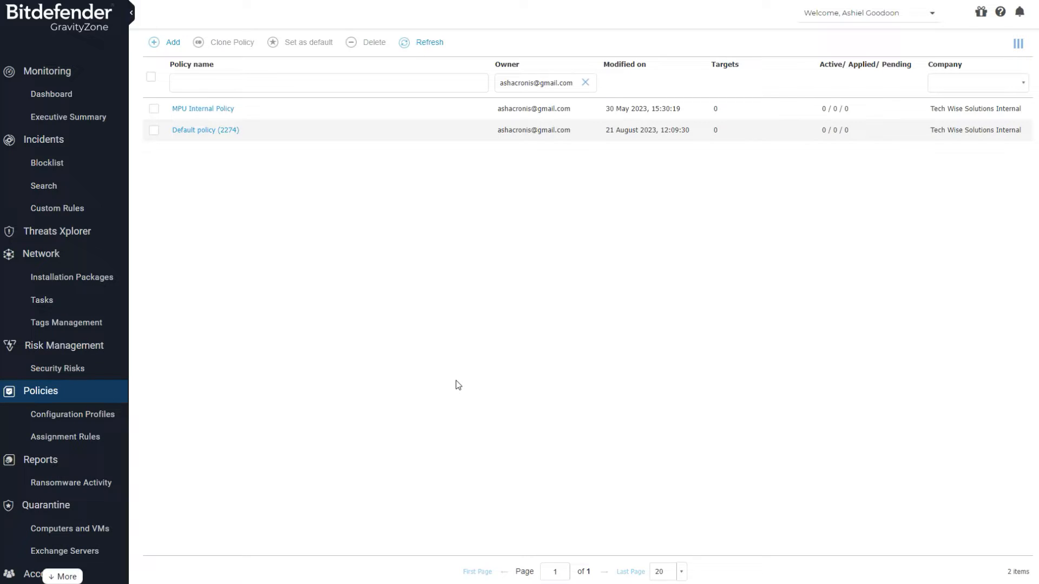
pyautogui.moveTo(443, 371)
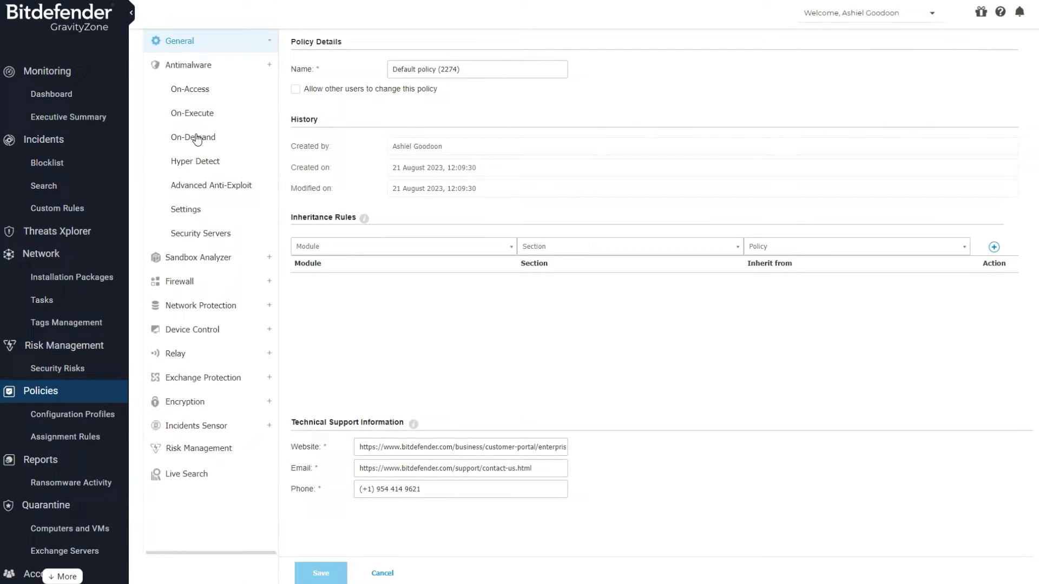
# Step: Expand Antimalware in Default policy (2274) and show the On-Execute settings
pyautogui.click(179, 41)
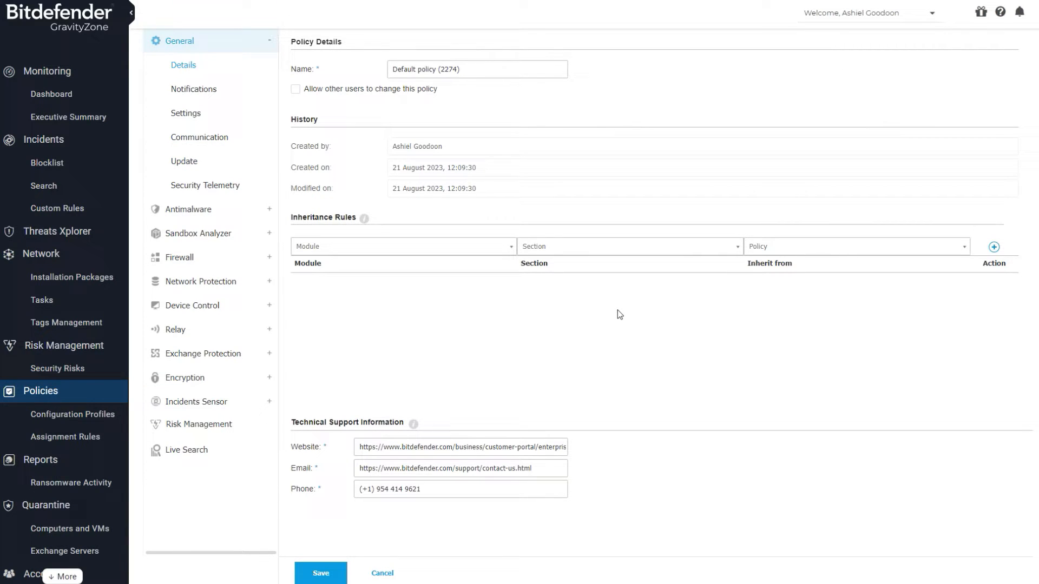
pyautogui.click(188, 64)
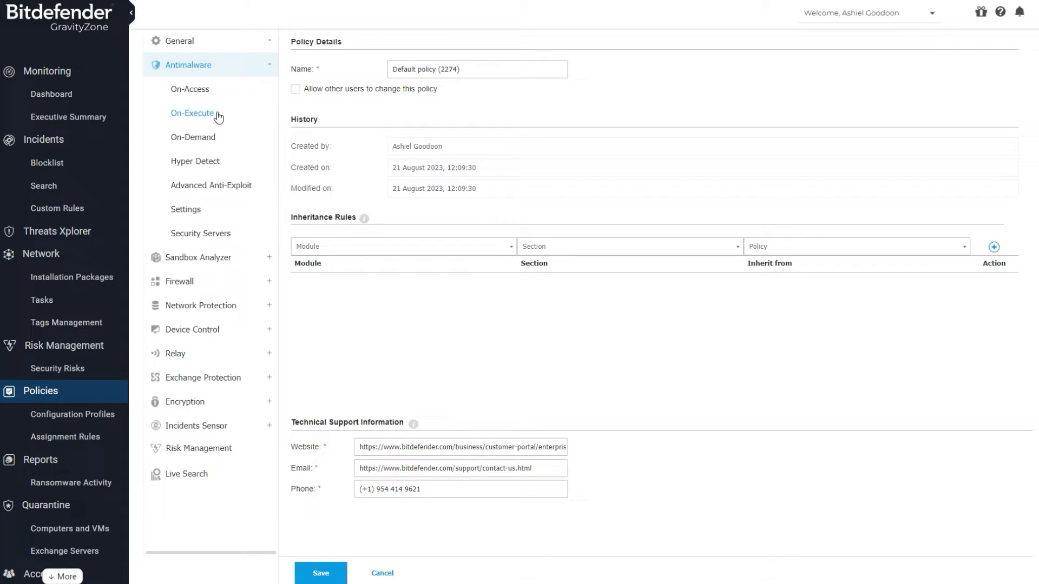
pyautogui.click(193, 112)
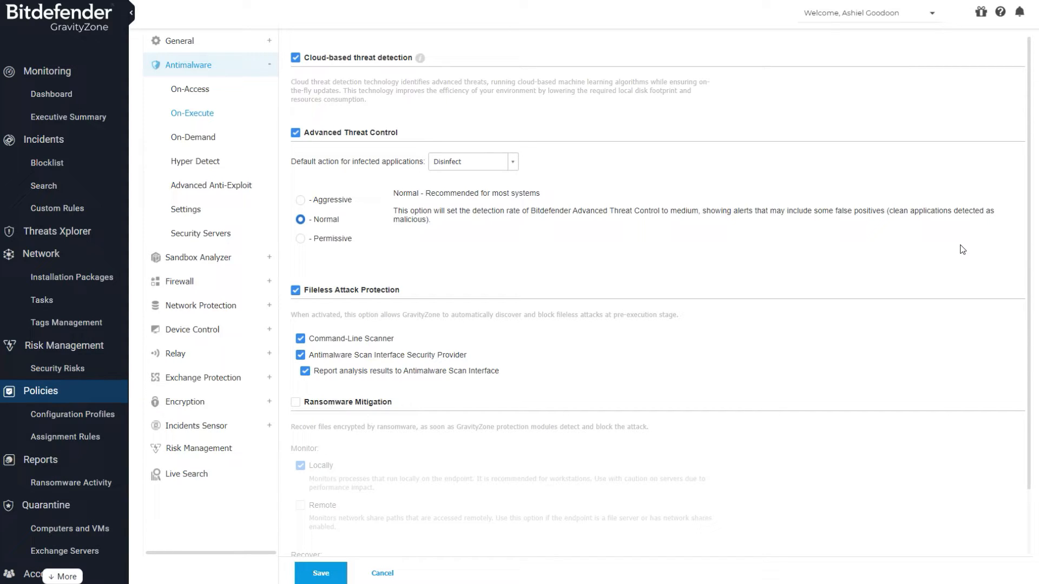
# Step: Enable Ransomware Mitigation under On-Execute and save Default policy (2274)
pyautogui.scroll(-3)
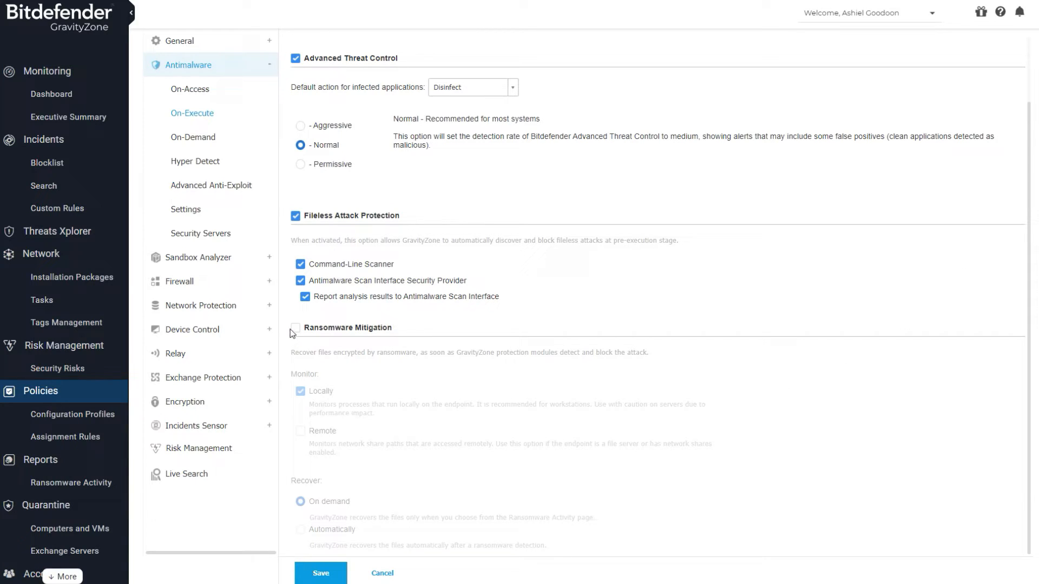
pyautogui.click(296, 331)
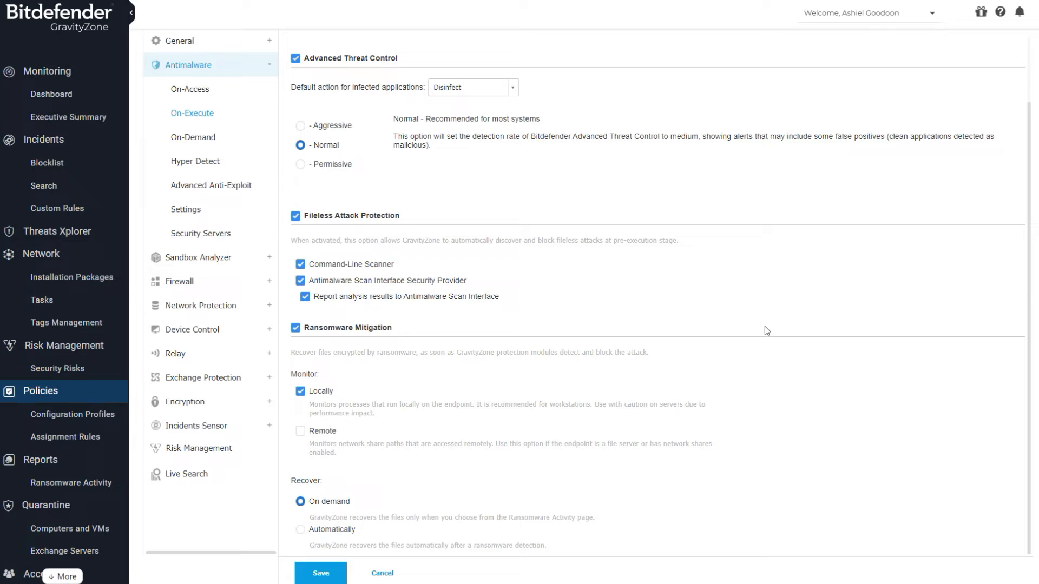
pyautogui.moveTo(766, 328)
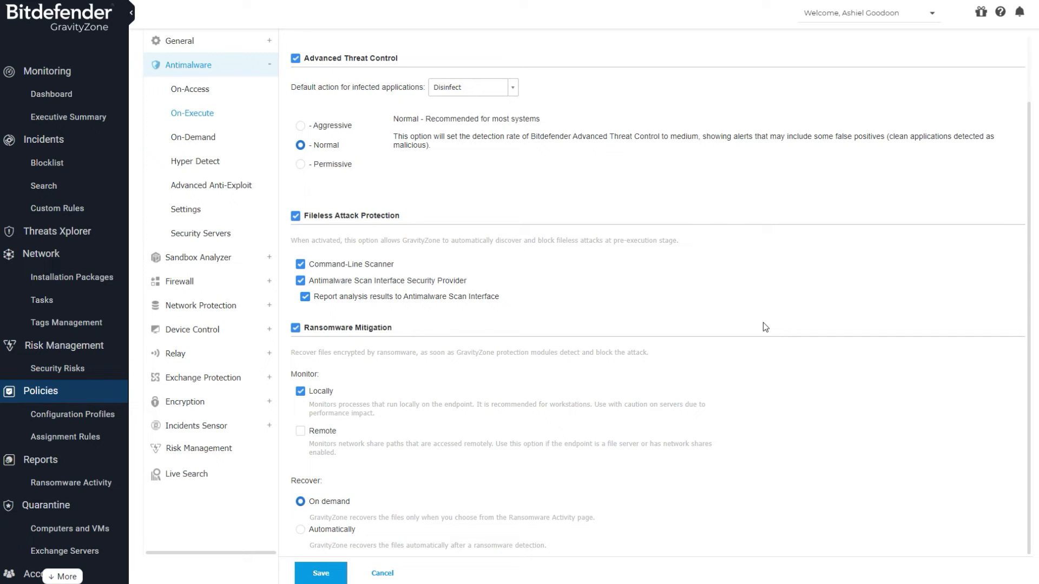
pyautogui.moveTo(635, 553)
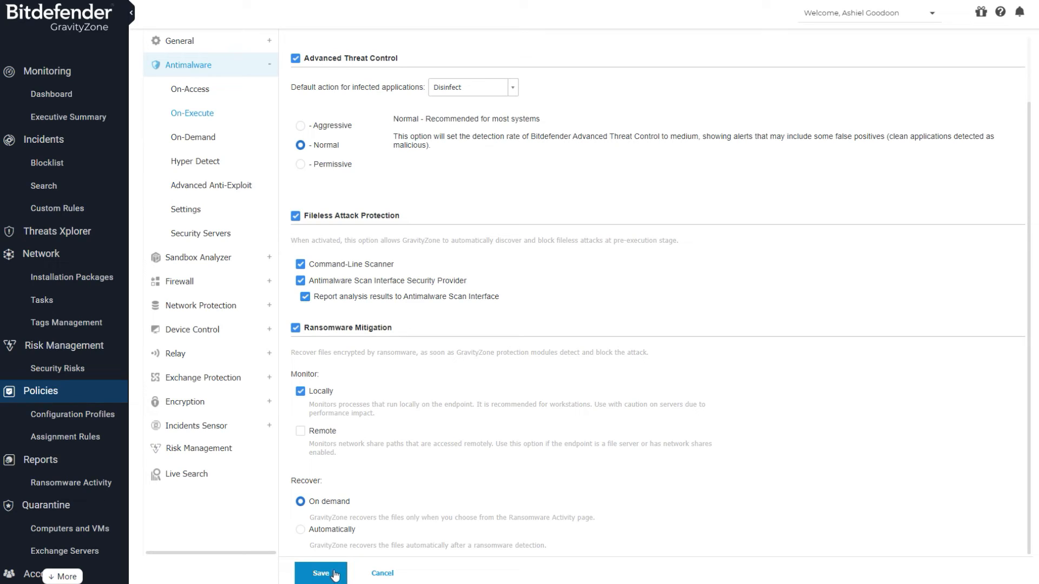
pyautogui.click(321, 572)
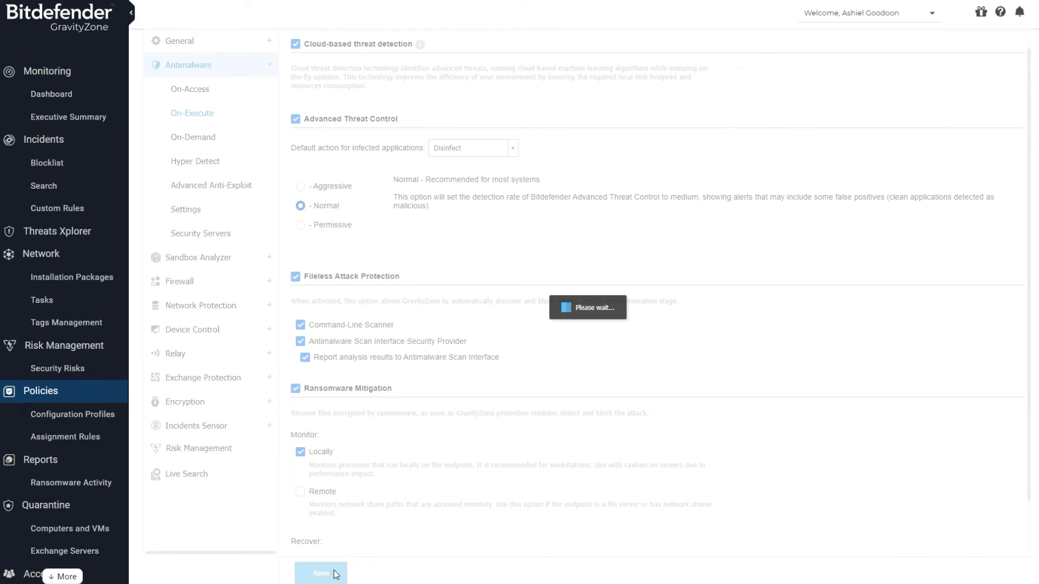
pyautogui.click(321, 573)
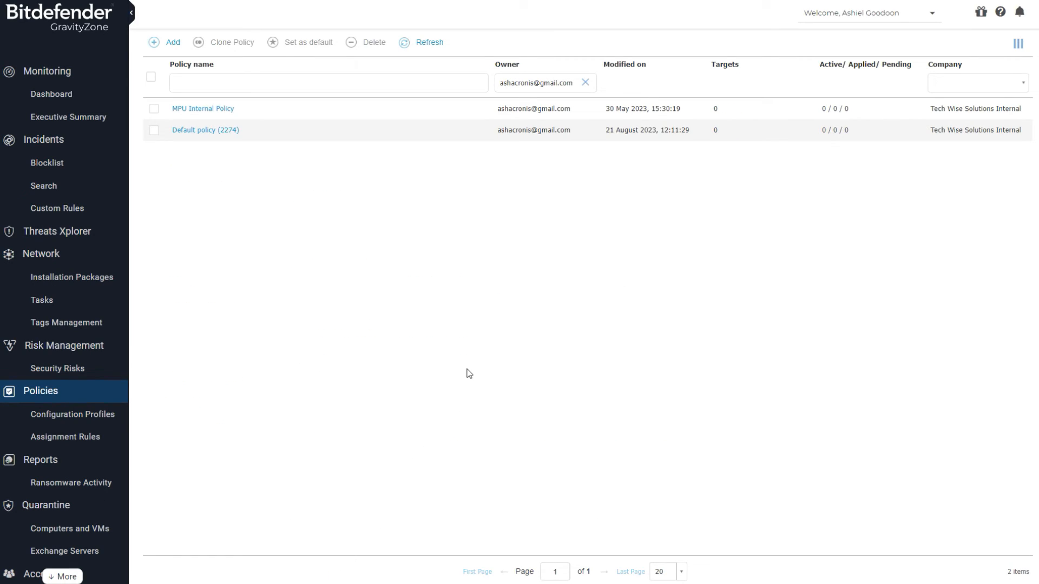